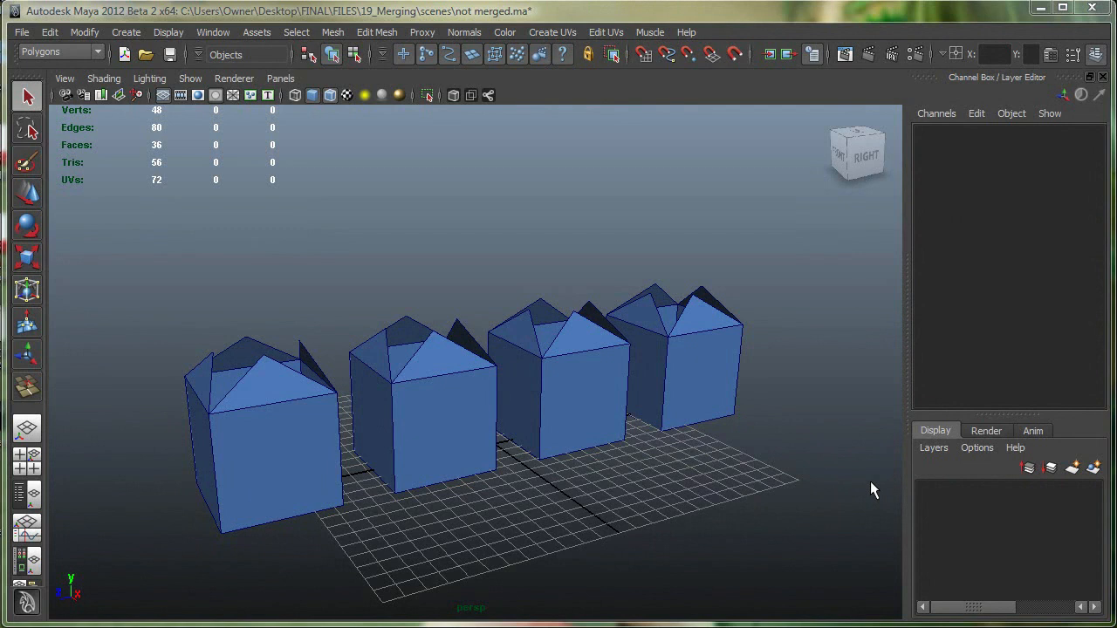
{"action": "mouse_move", "coordinate": [281, 405]}
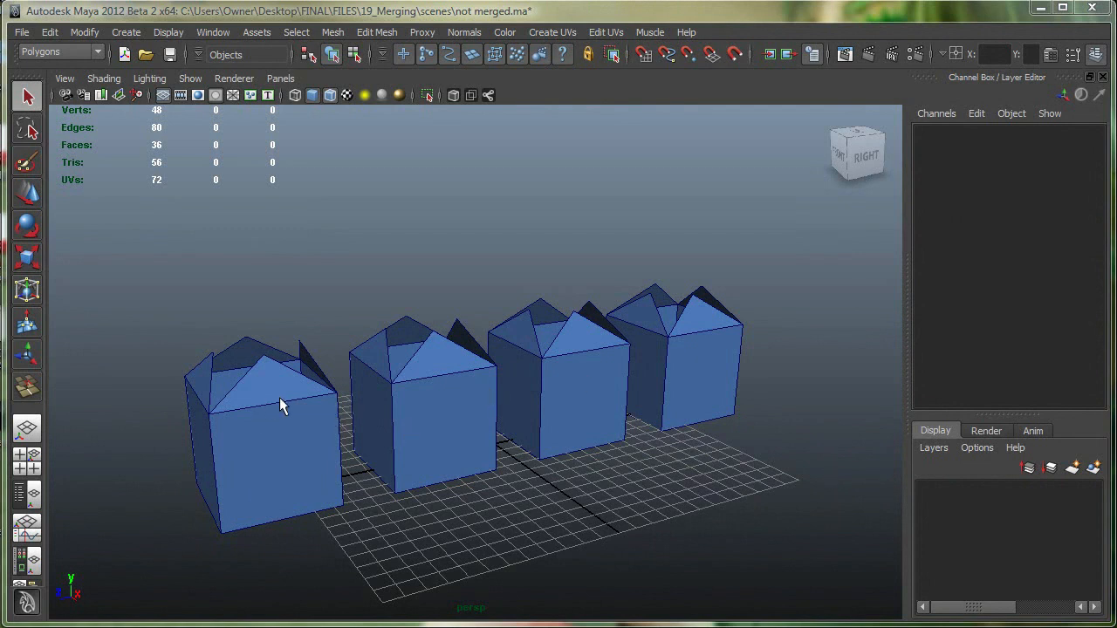
{"action": "mouse_move", "coordinate": [265, 399]}
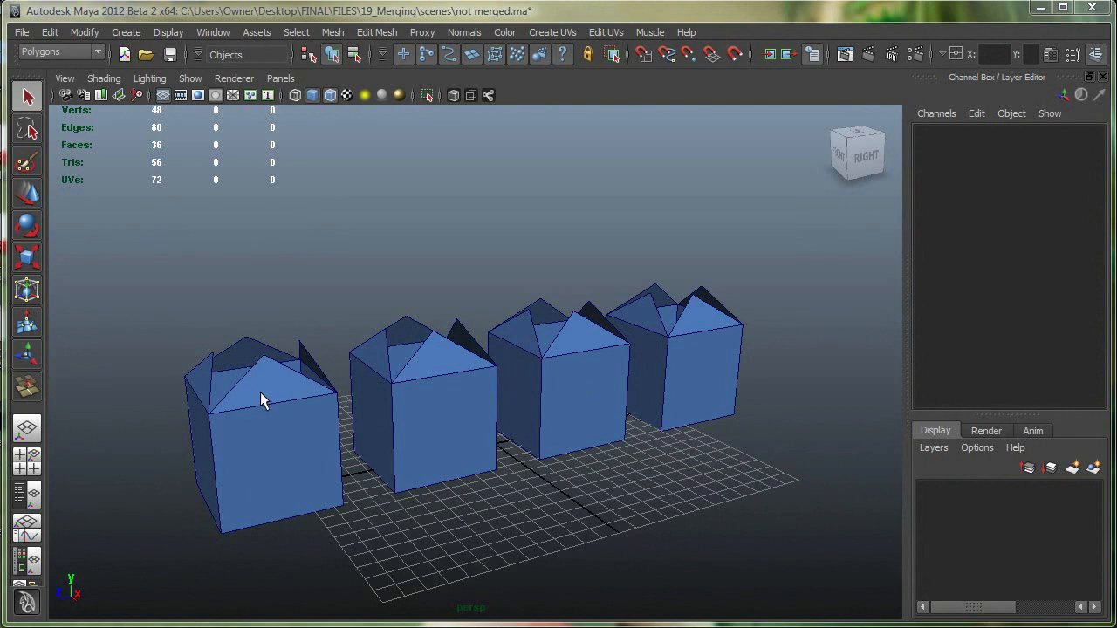
{"action": "mouse_move", "coordinate": [300, 391]}
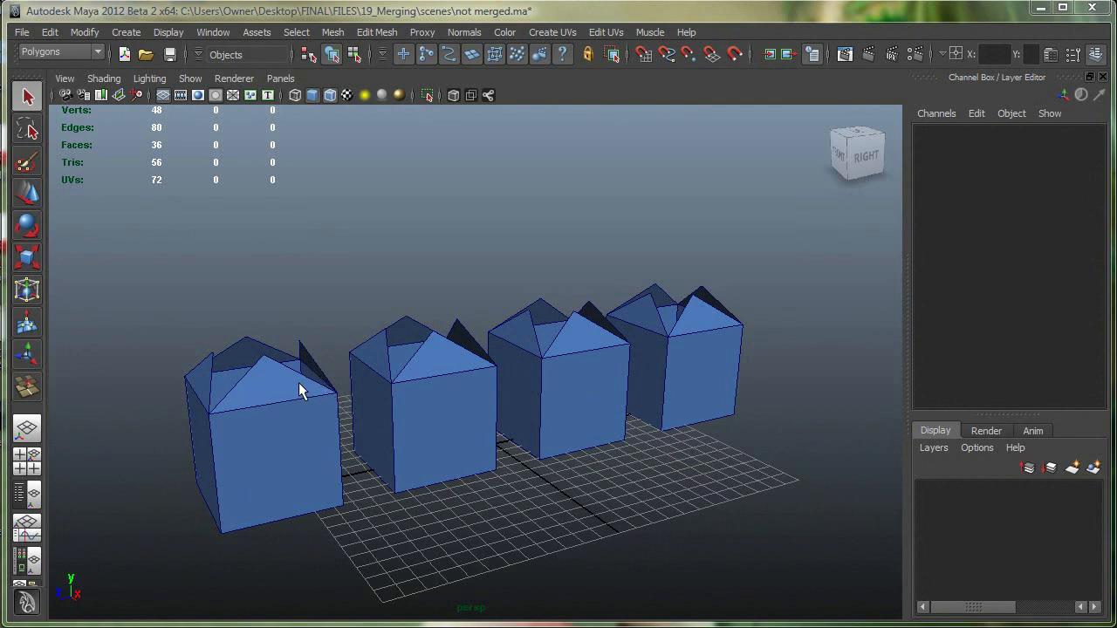
{"action": "mouse_move", "coordinate": [283, 417]}
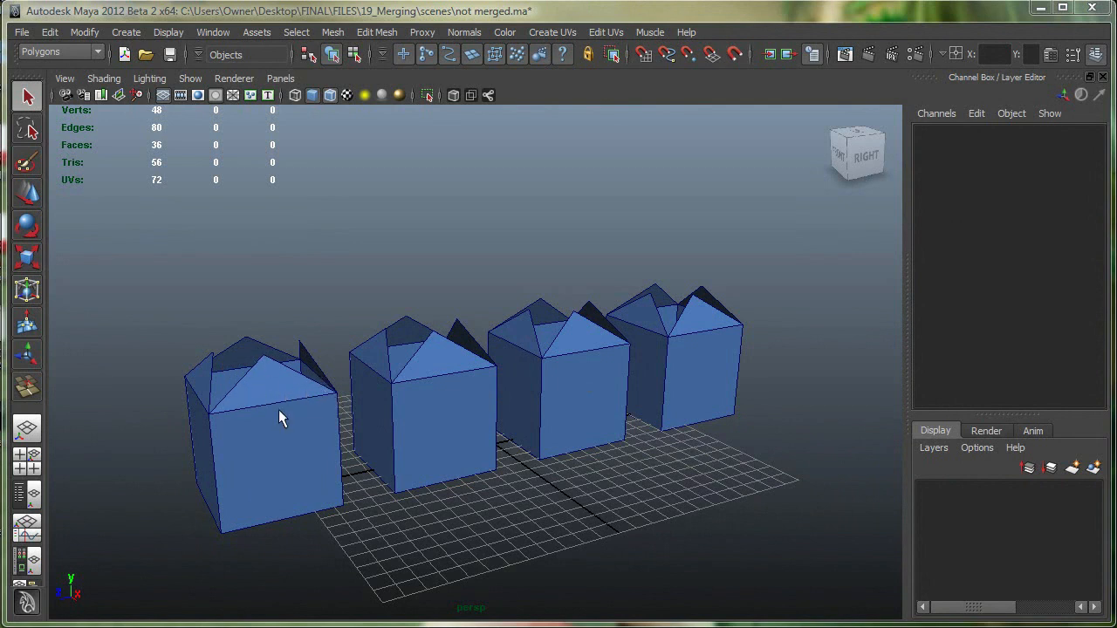
Apply Edit Mesh > Merge to box 1's four tip vertices, then bring up the Merge Vertices options
{"action": "right_click", "coordinate": [280, 417]}
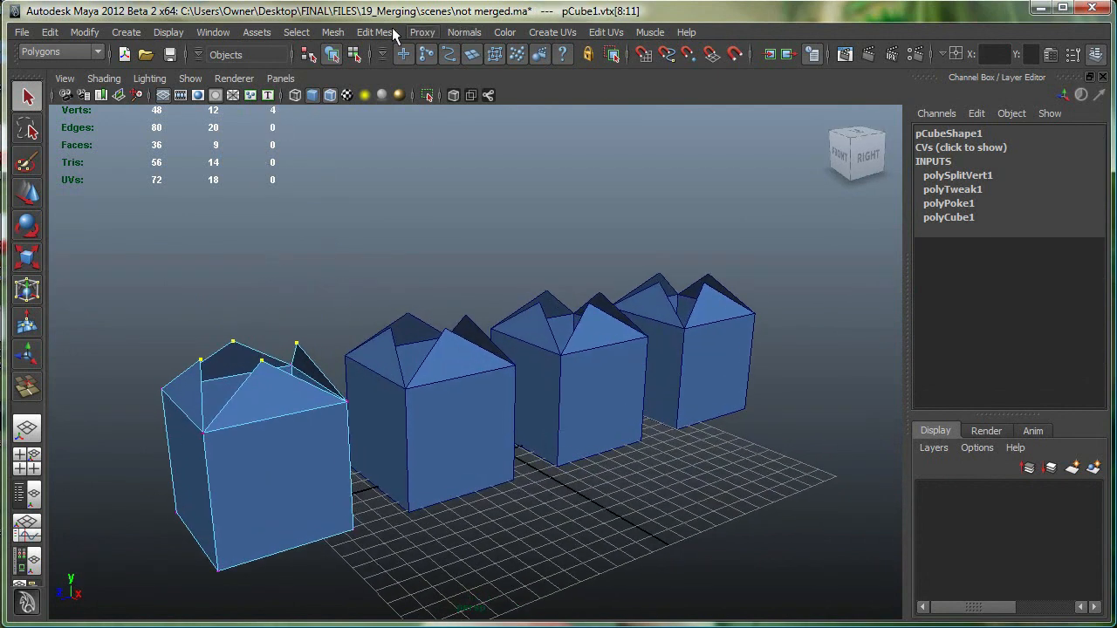
{"action": "left_click", "coordinate": [377, 32]}
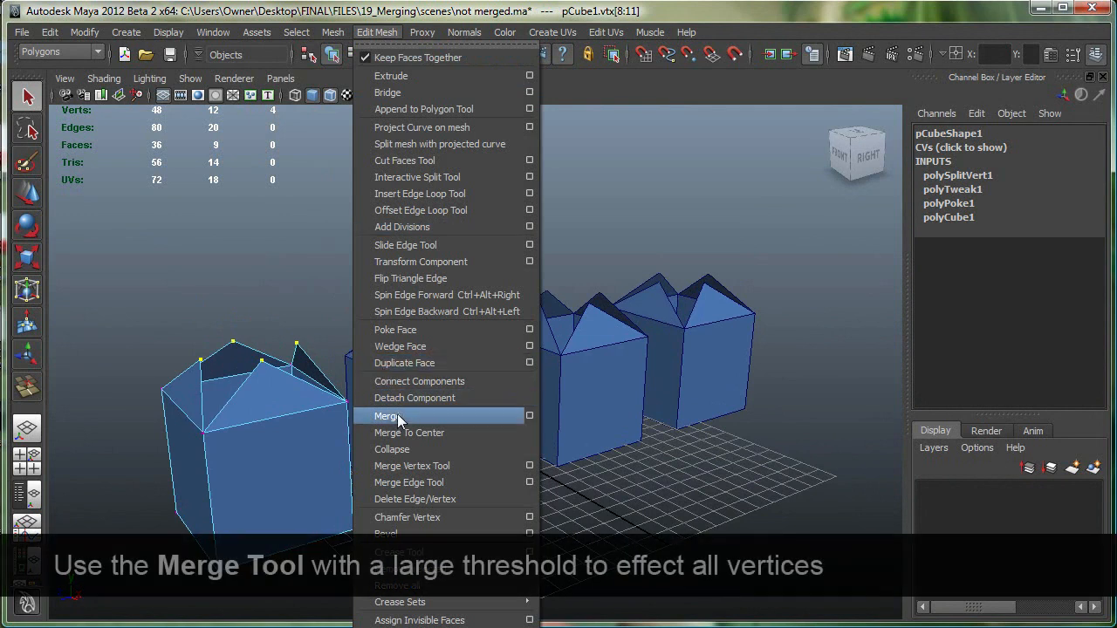
{"action": "left_click", "coordinate": [386, 416]}
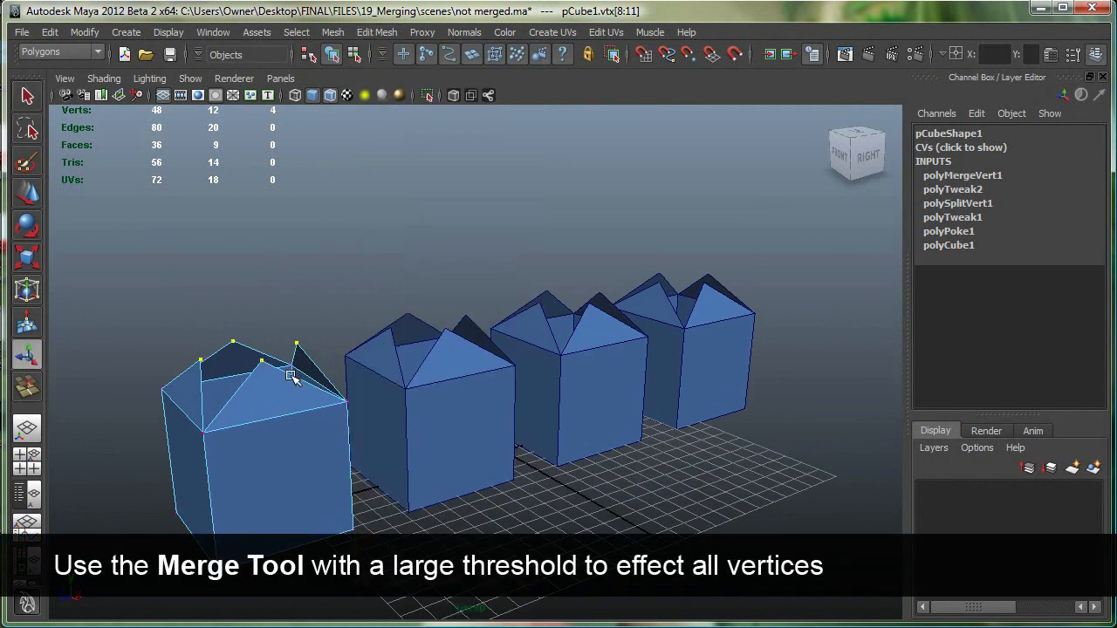
{"action": "left_click", "coordinate": [377, 31]}
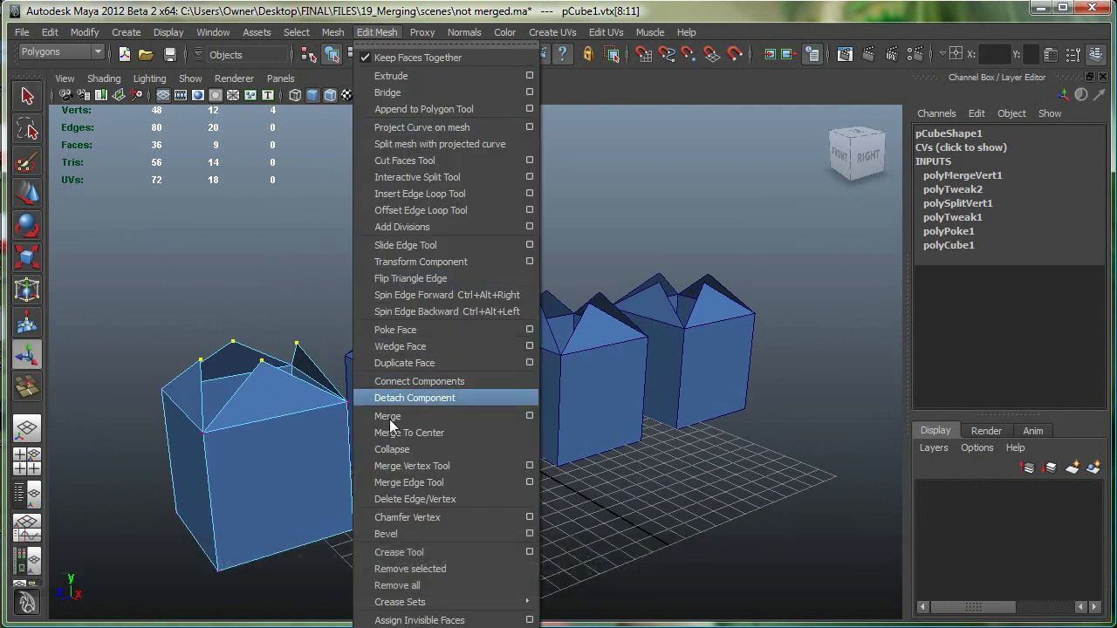
{"action": "mouse_move", "coordinate": [410, 415]}
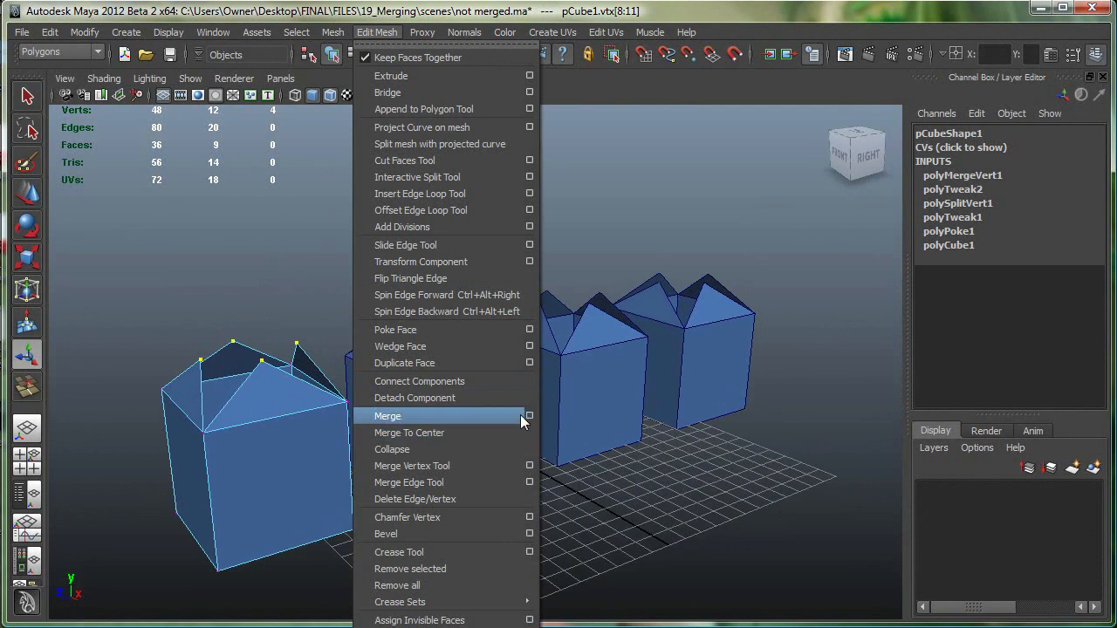
{"action": "mouse_move", "coordinate": [529, 417]}
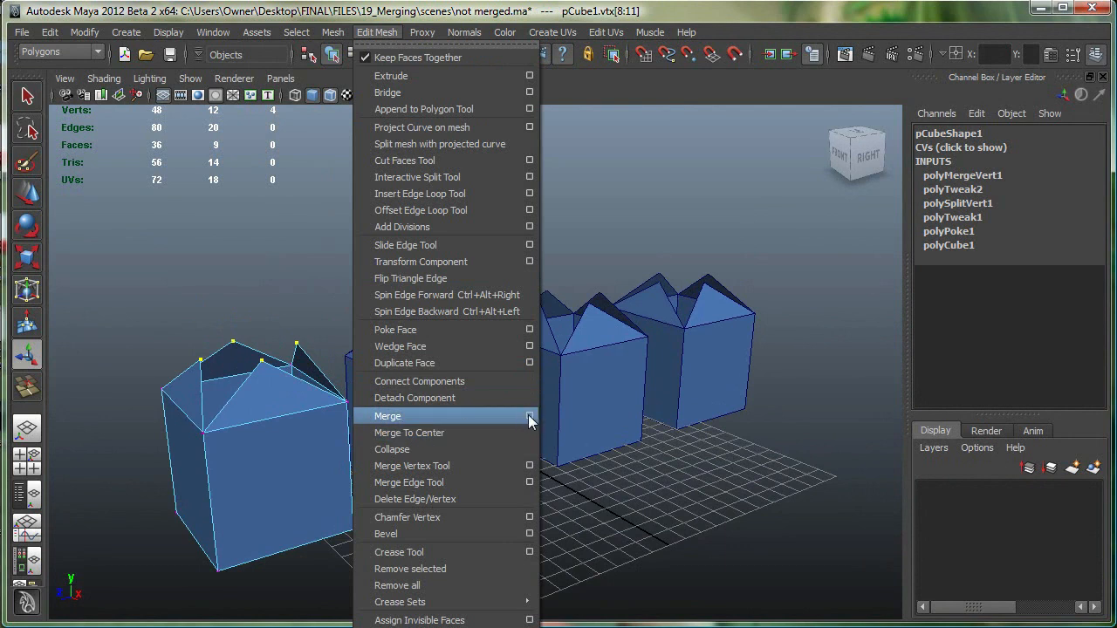
{"action": "left_click", "coordinate": [529, 416]}
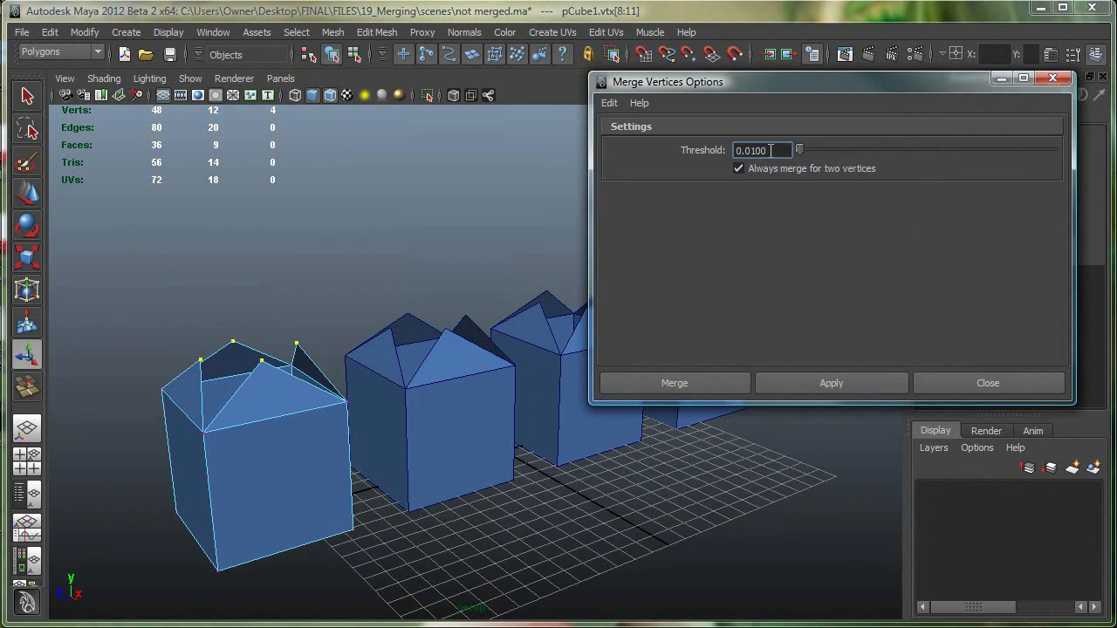
Merge box 1's tips into a single apex using a threshold of about 1.5, then deselect it
{"action": "left_click_drag", "start_coordinate": [800, 151], "coordinate": [827, 150]}
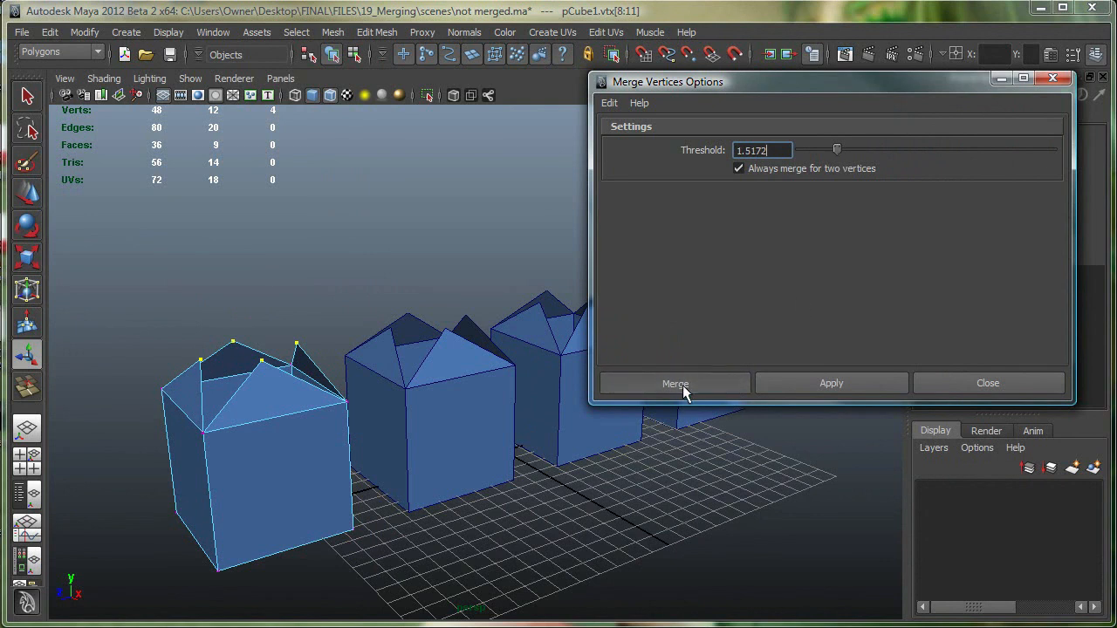
{"action": "left_click", "coordinate": [674, 384]}
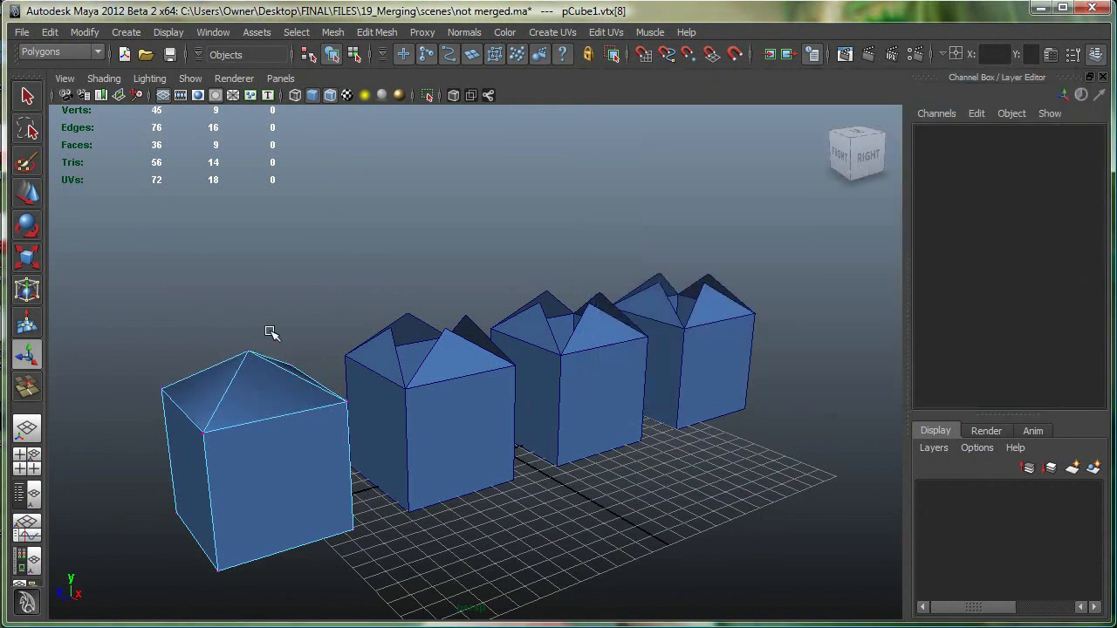
{"action": "left_click", "coordinate": [248, 349]}
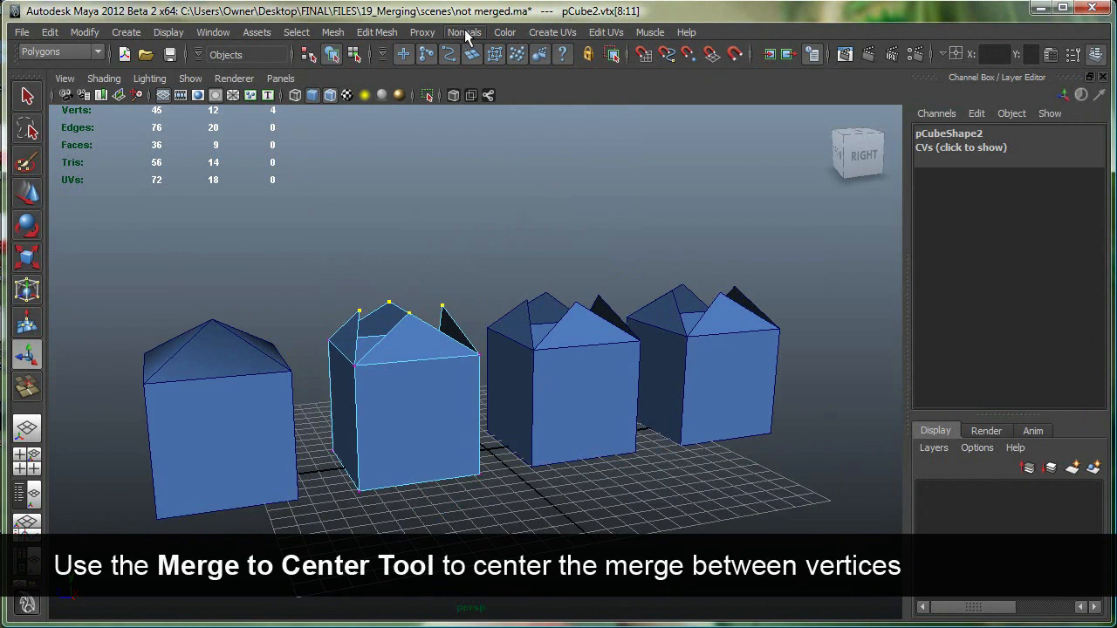
Fuse box 2's four tip vertices into one centred apex with Merge To Center
{"action": "left_click", "coordinate": [377, 31]}
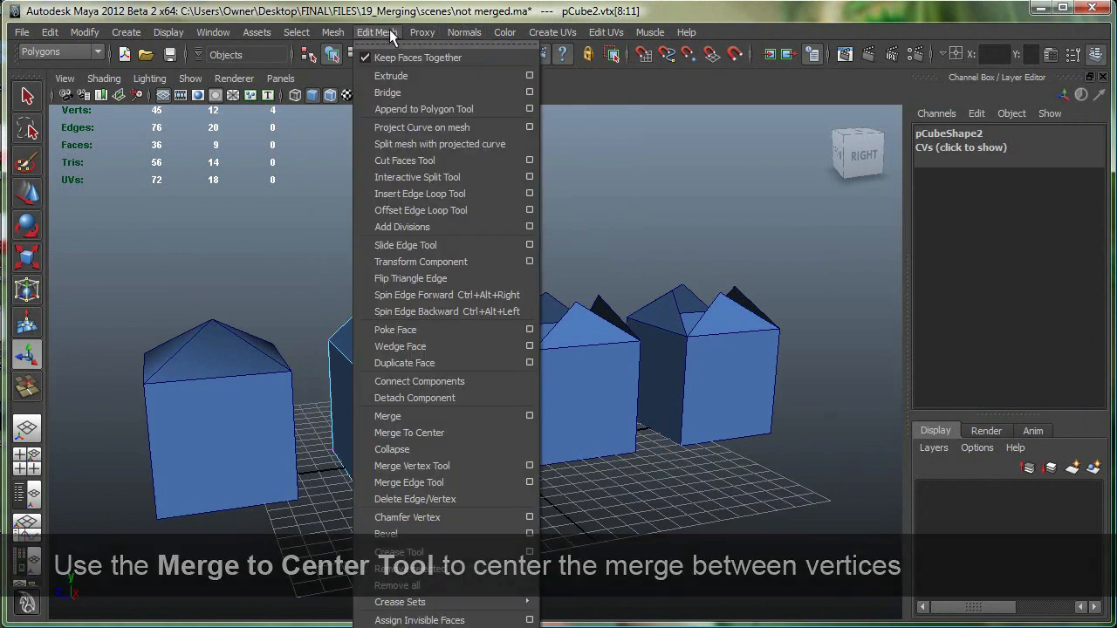
{"action": "left_click", "coordinate": [408, 433]}
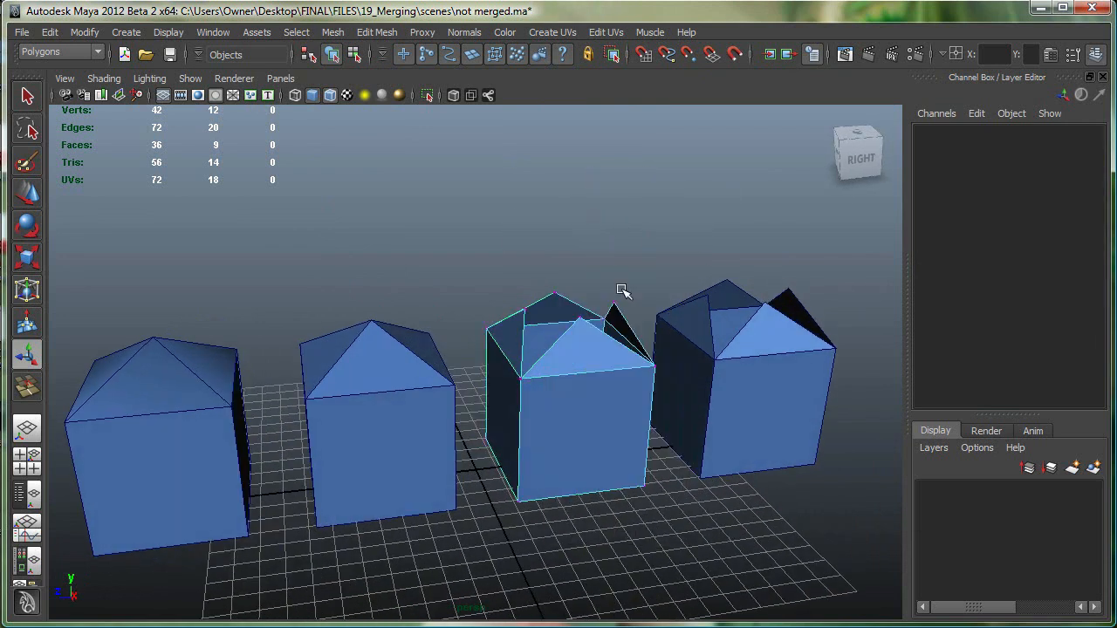
Join box 3's tip vertices into one apex by dragging them together with the Merge Vertex Tool
{"action": "left_click", "coordinate": [377, 31]}
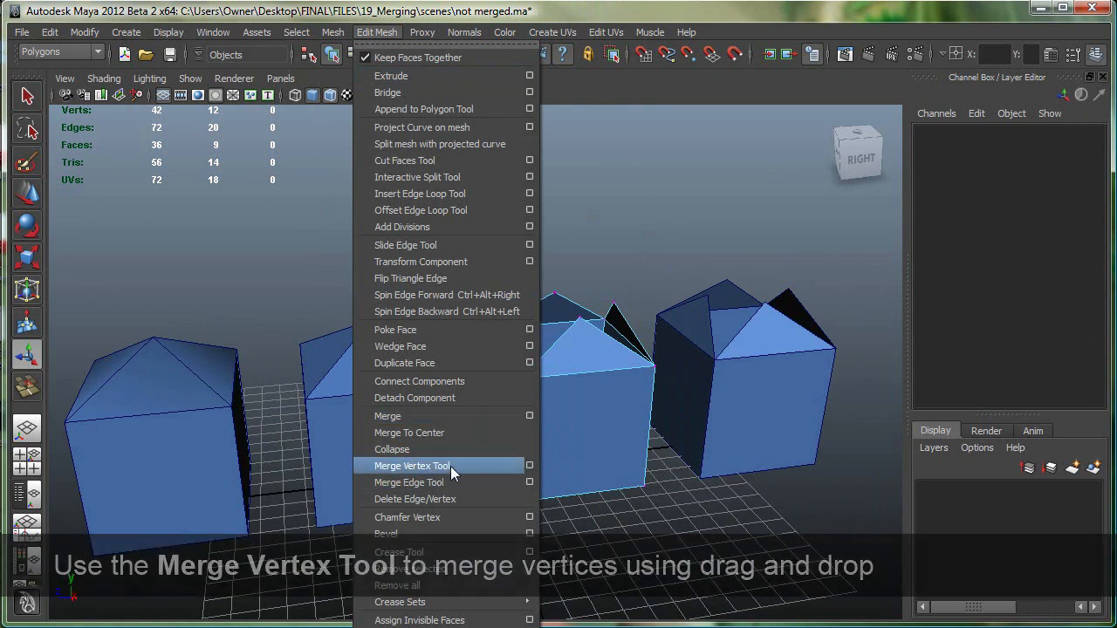
{"action": "left_click", "coordinate": [412, 464]}
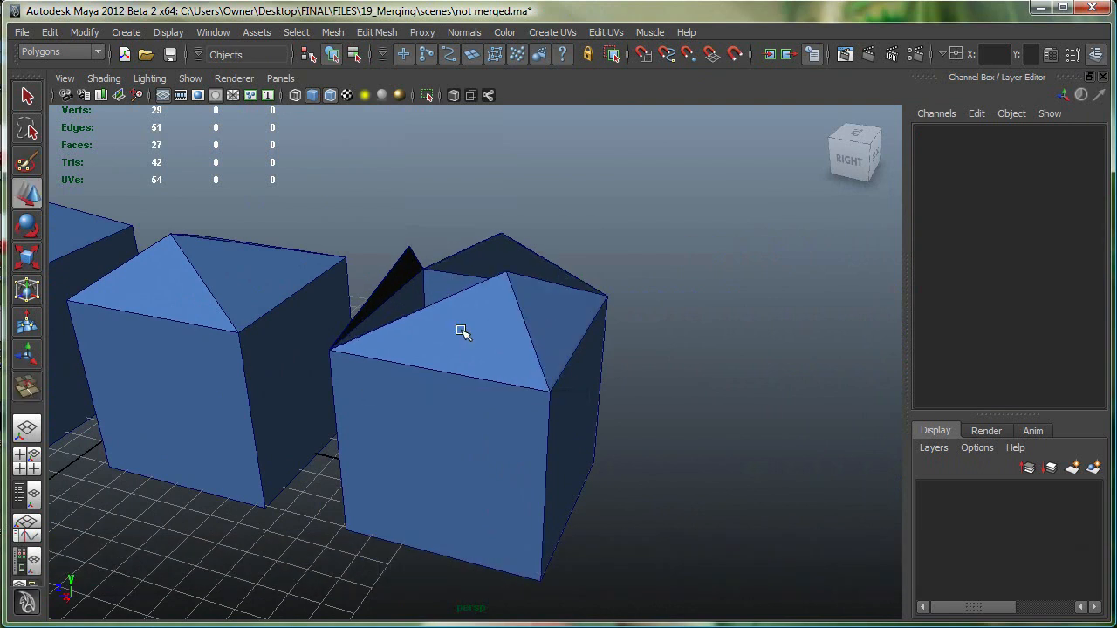
Stitch box 4's open border edges pairwise with the Merge Edge Tool and select its new apex vertex
{"action": "left_click_drag", "start_coordinate": [463, 332], "coordinate": [428, 317]}
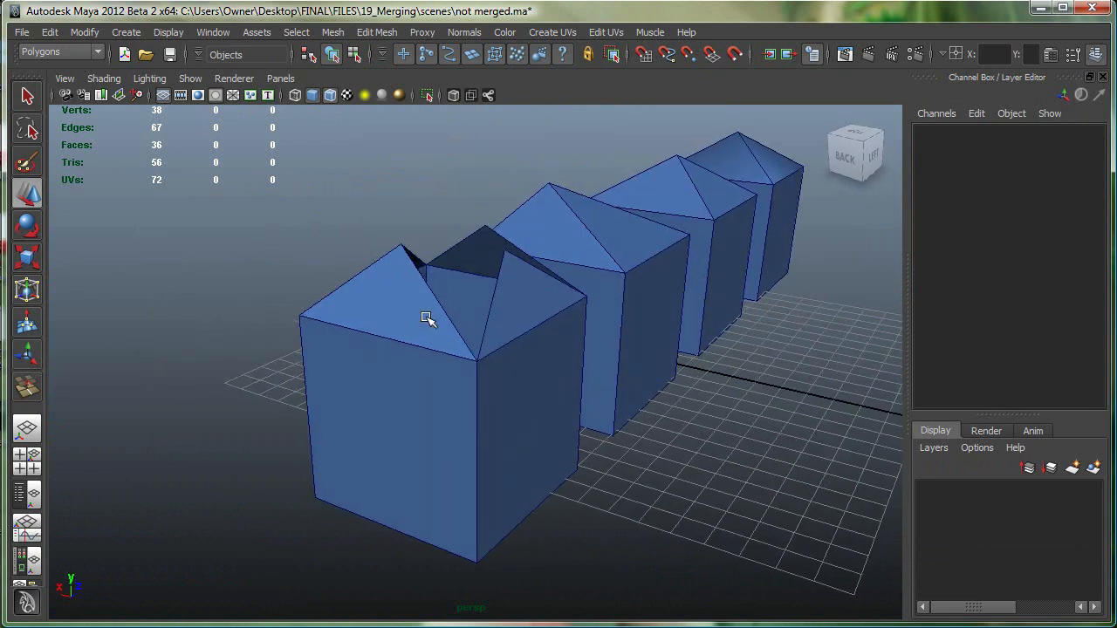
{"action": "left_click", "coordinate": [377, 31]}
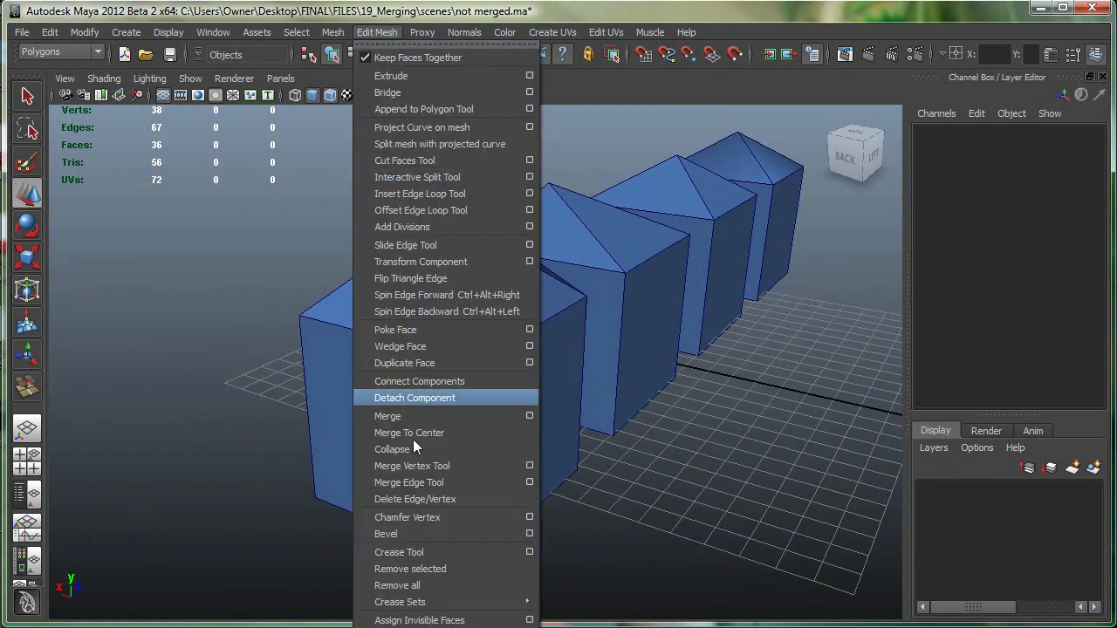
{"action": "mouse_move", "coordinate": [428, 482]}
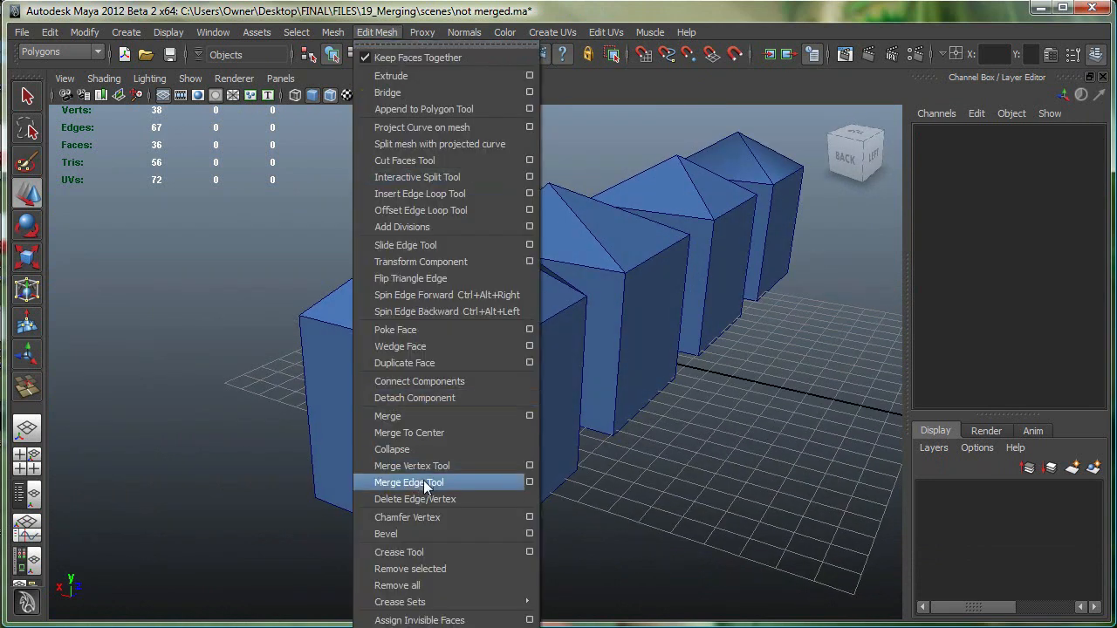
{"action": "mouse_move", "coordinate": [416, 487]}
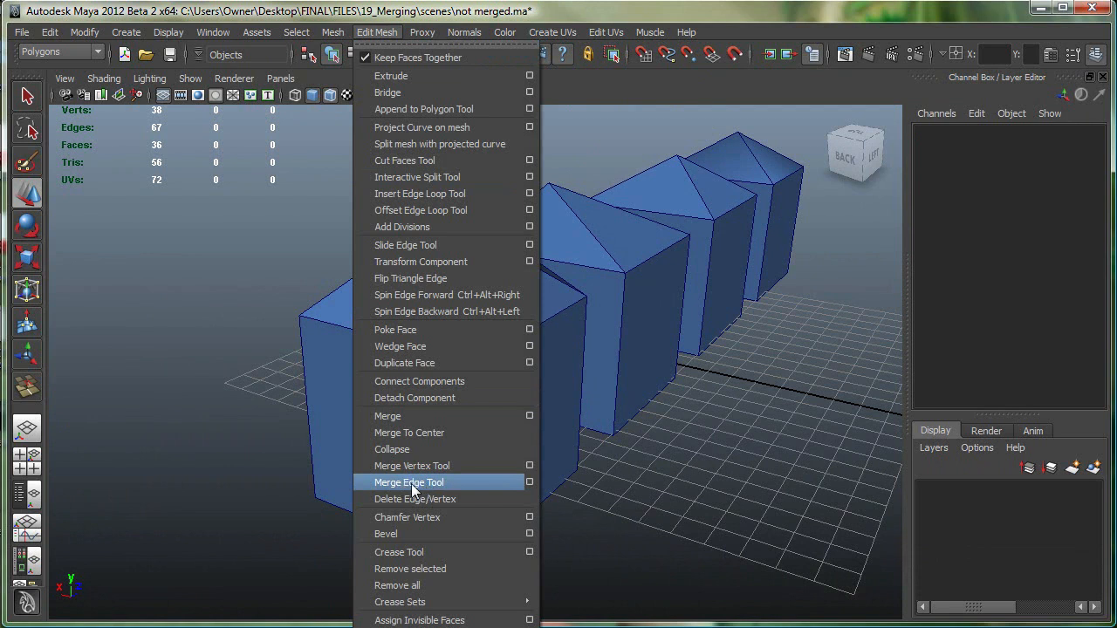
{"action": "left_click", "coordinate": [409, 482]}
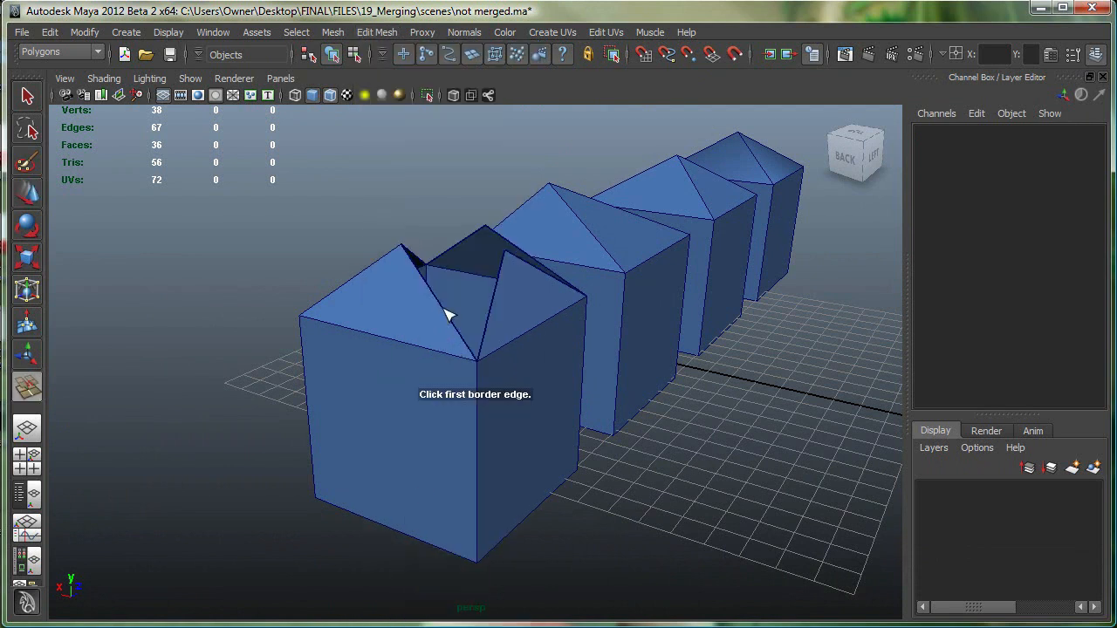
{"action": "left_click", "coordinate": [447, 314]}
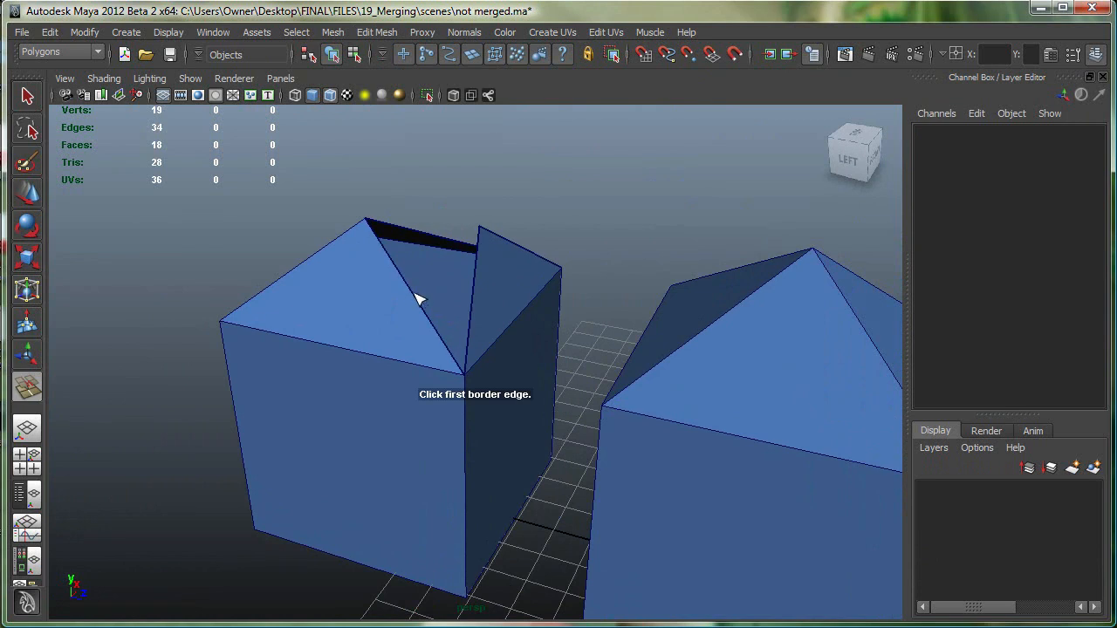
{"action": "left_click", "coordinate": [422, 300]}
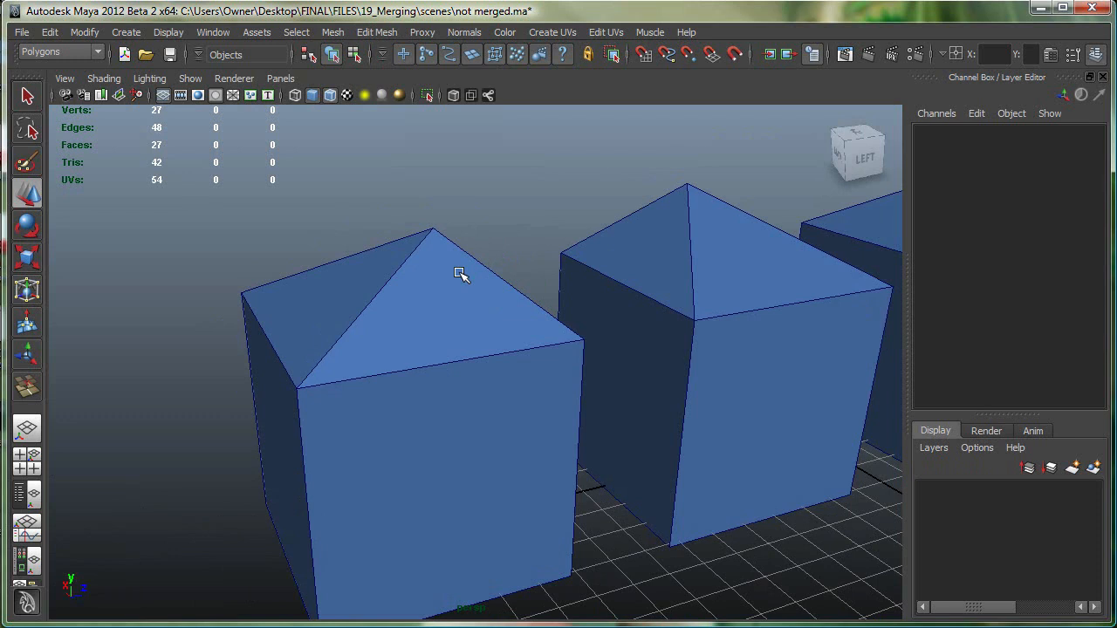
{"action": "left_click", "coordinate": [433, 224]}
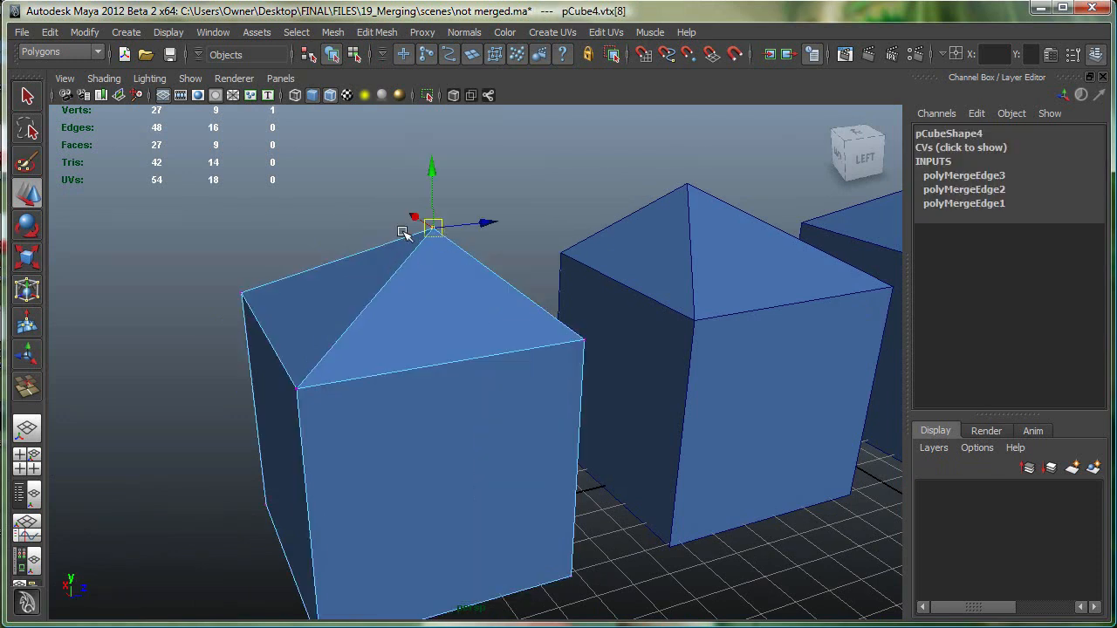